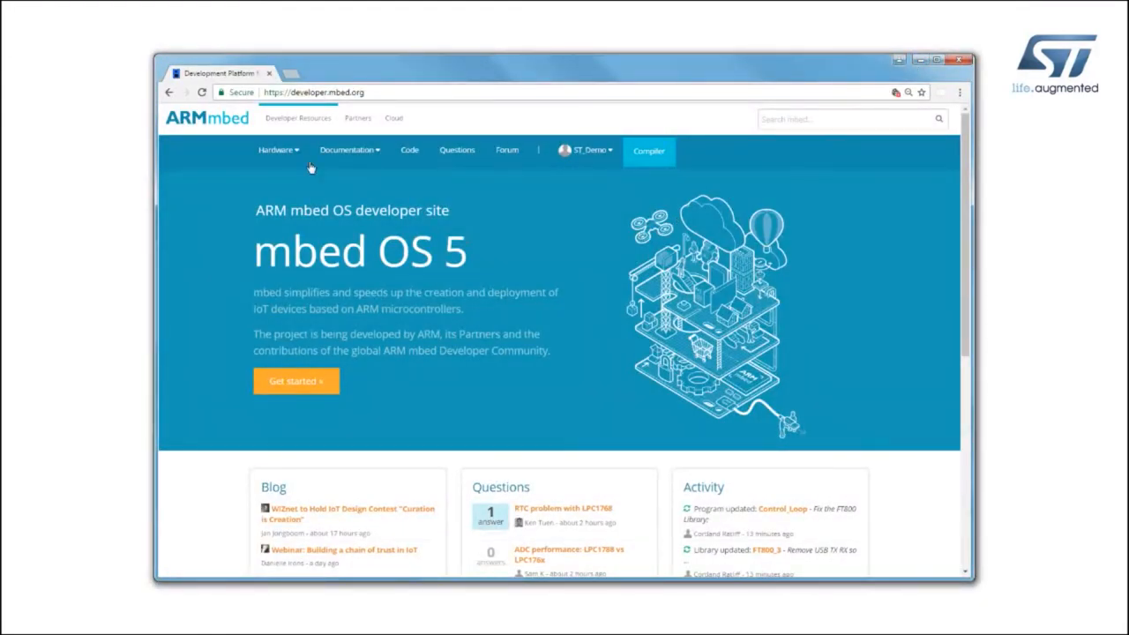
Open the Hardware Components catalogue listing Sensors, Expansion boards and Display.
left_click(304, 168)
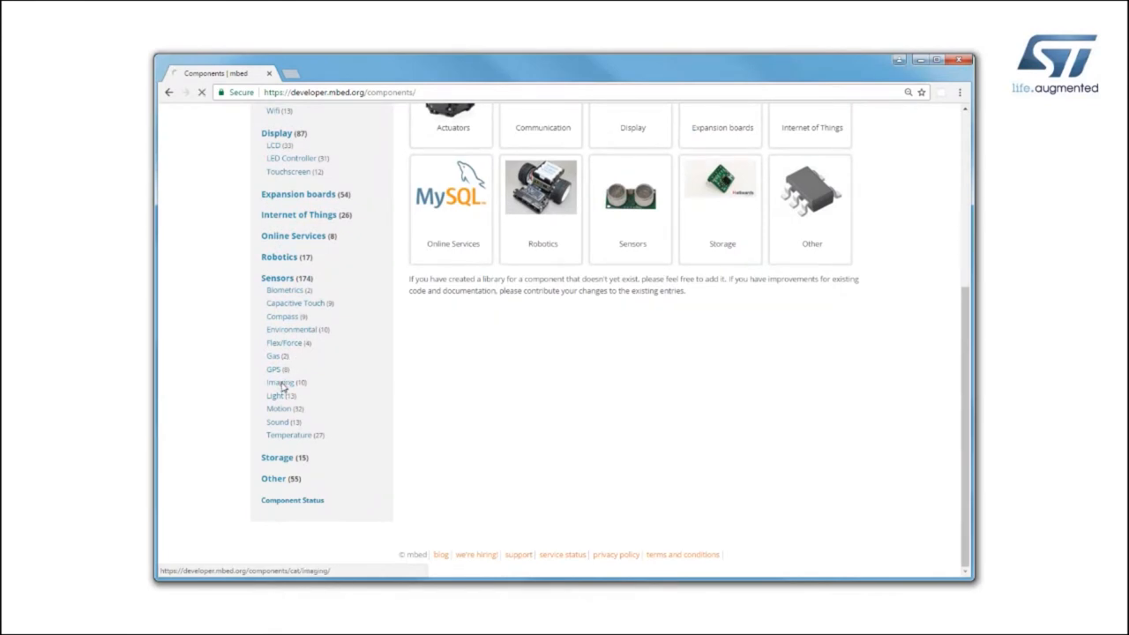
Open the X-NUCLEO-6180XA1 proximity and ambient light sensor component page.
left_click(279, 381)
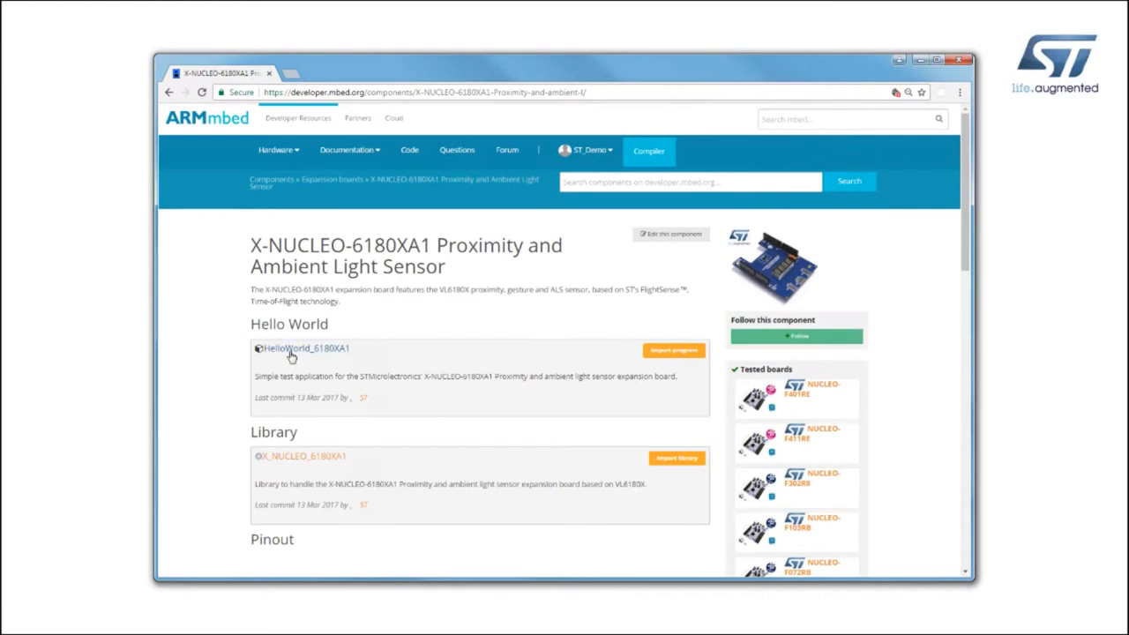
Import HelloWorld_6180XA1, compile it for NUCLEO-F401RE, and save the .bin to NODE_F401RE.
left_click(674, 350)
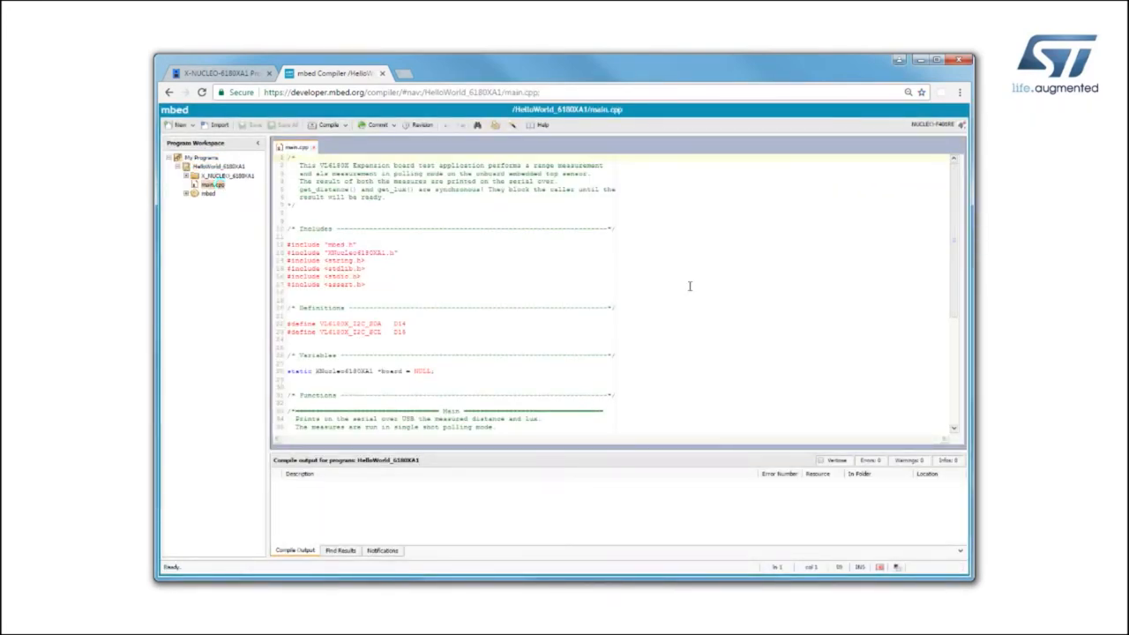
scroll("down", 3)
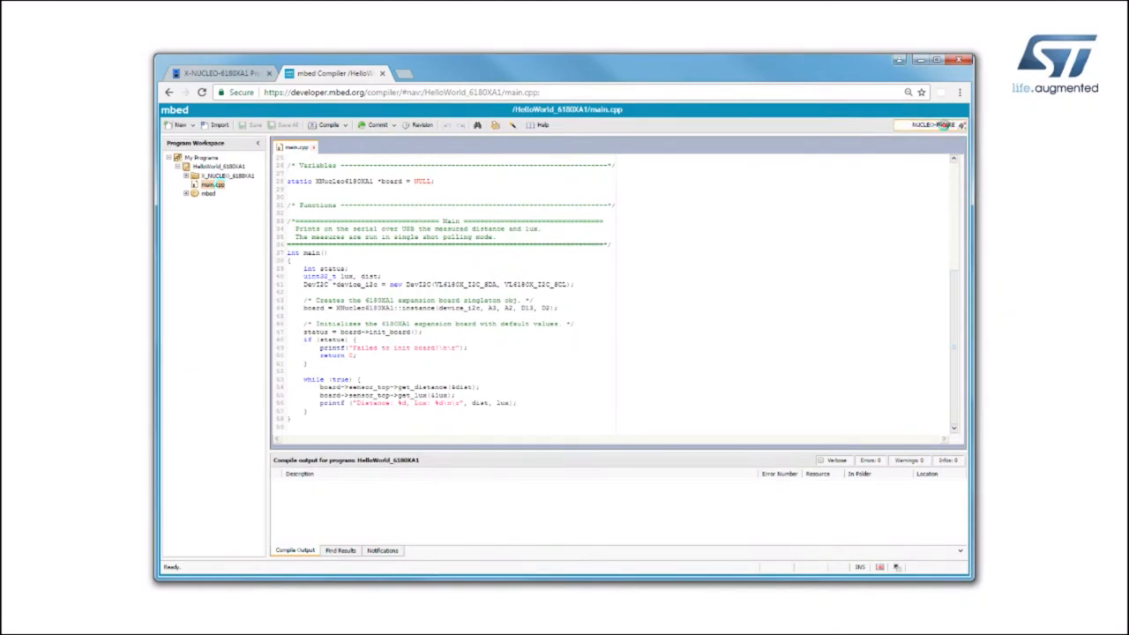
left_click(940, 124)
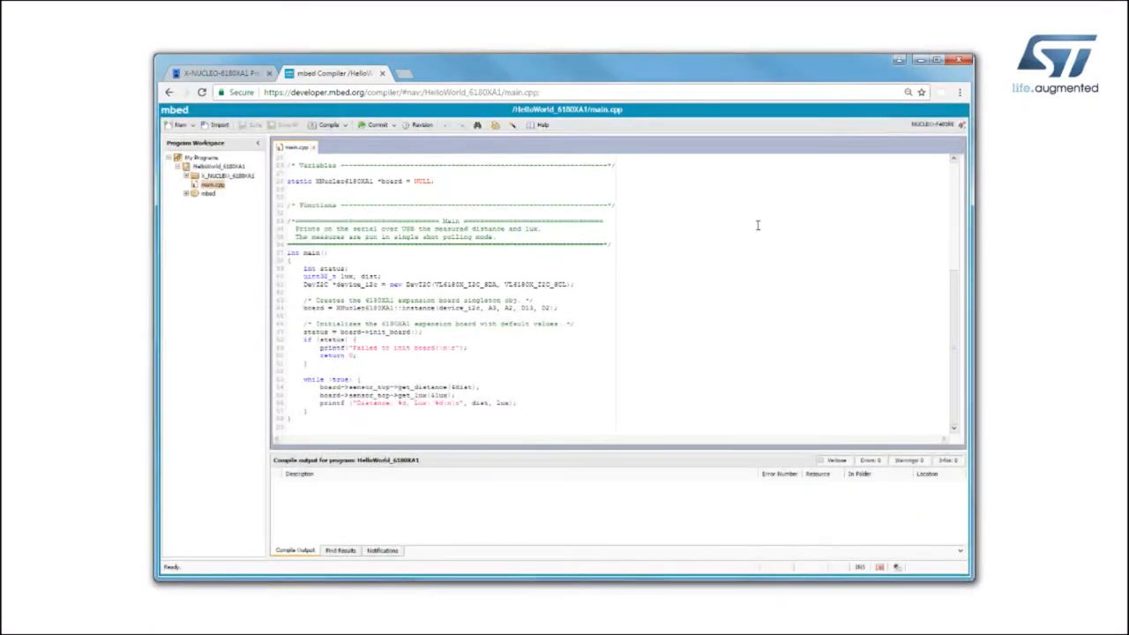
left_click(329, 125)
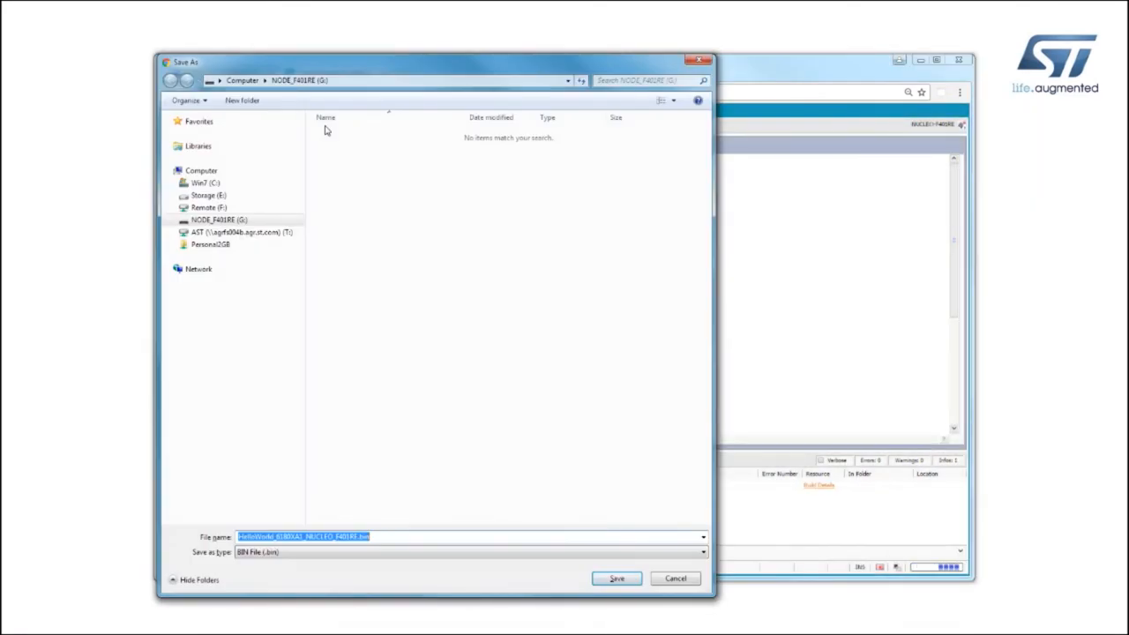
left_click(617, 578)
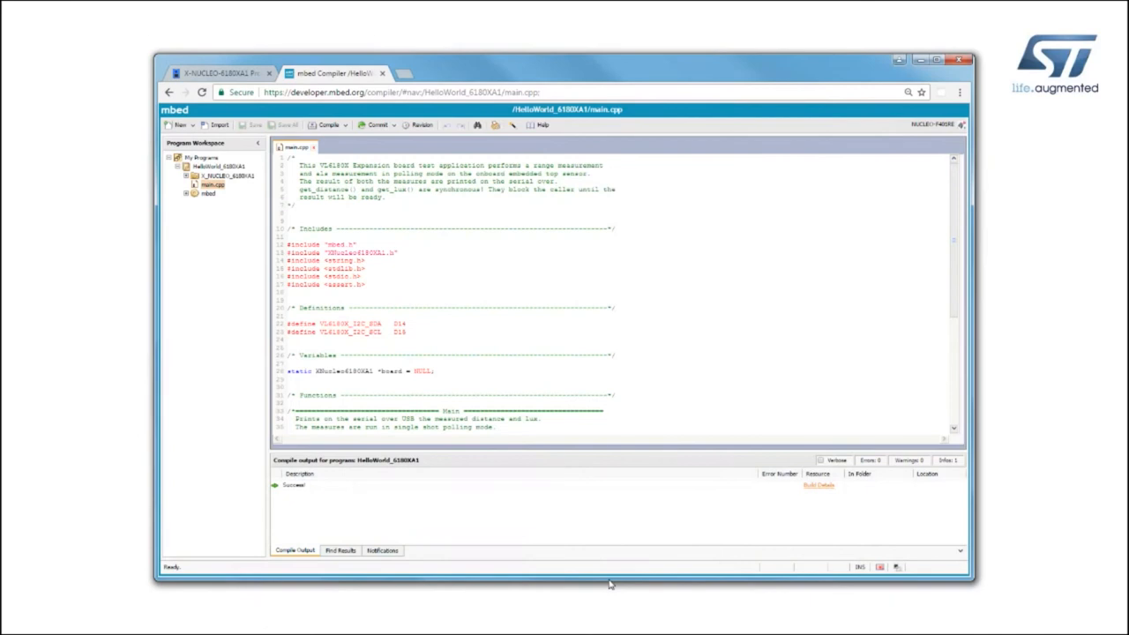